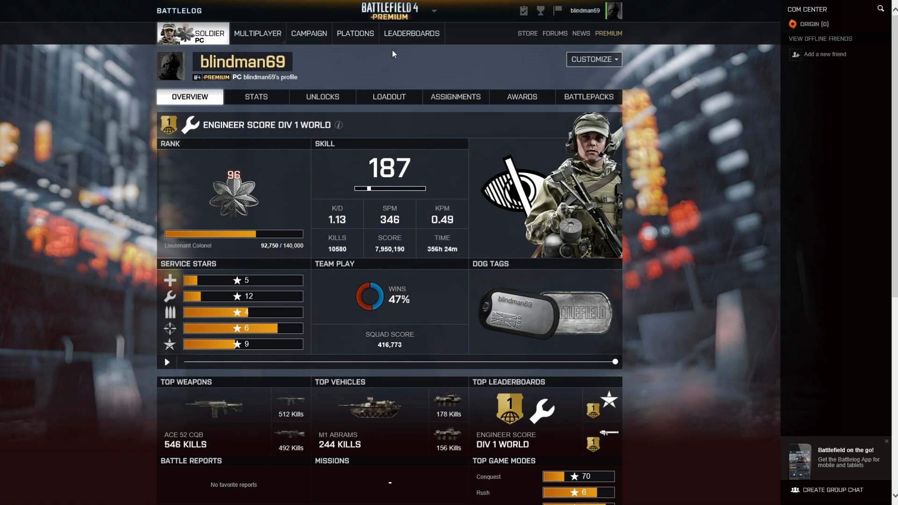
Show the Leaderboards overview with the friends' top-performances map around Stafford
click(411, 34)
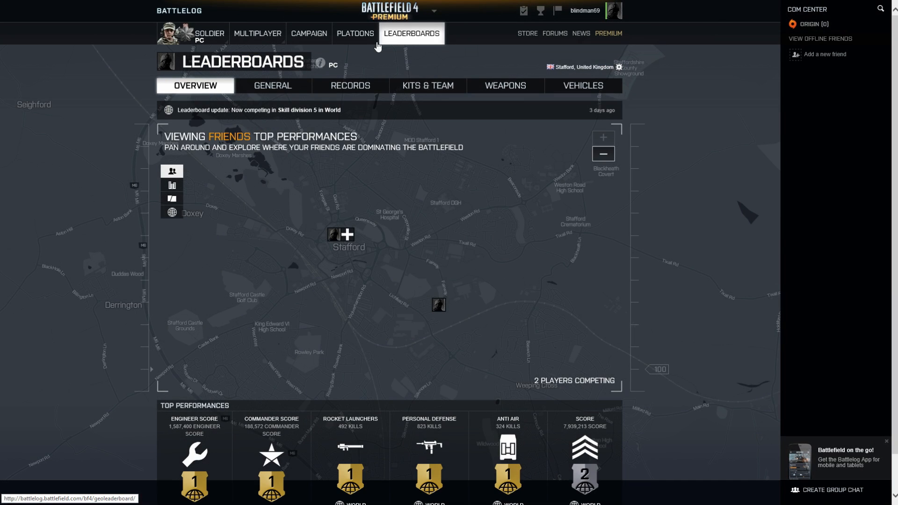
scroll(down, 3)
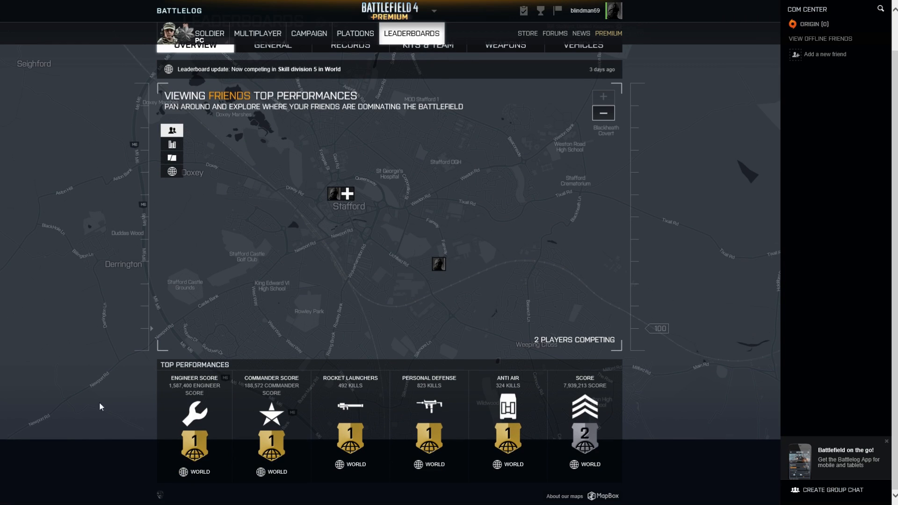
mouse_move(149, 496)
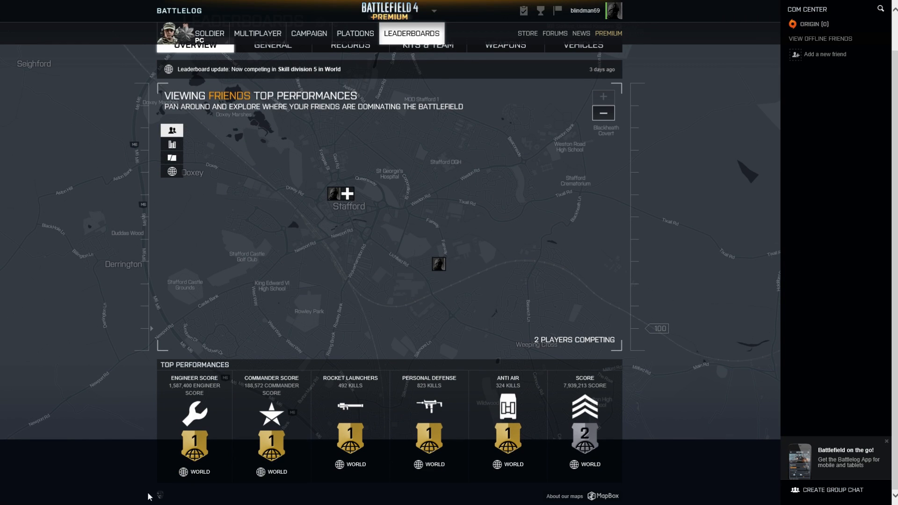
mouse_move(159, 498)
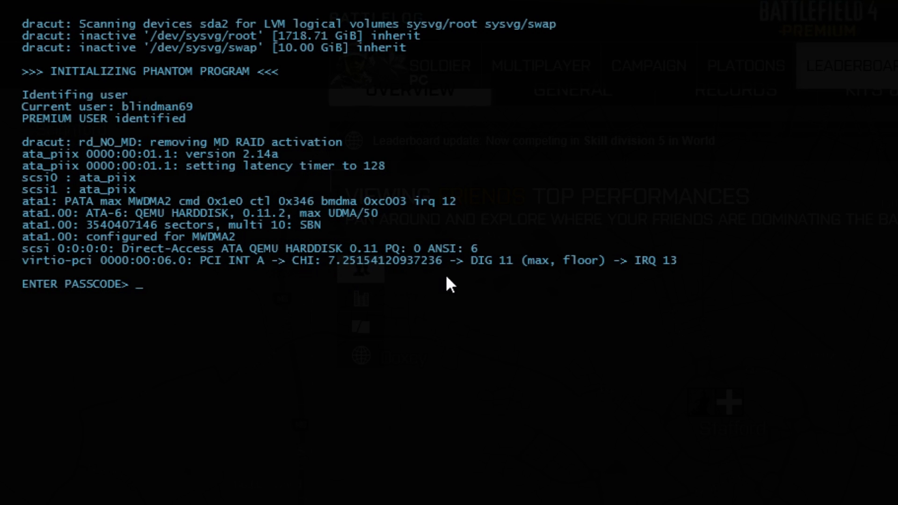
mouse_move(379, 288)
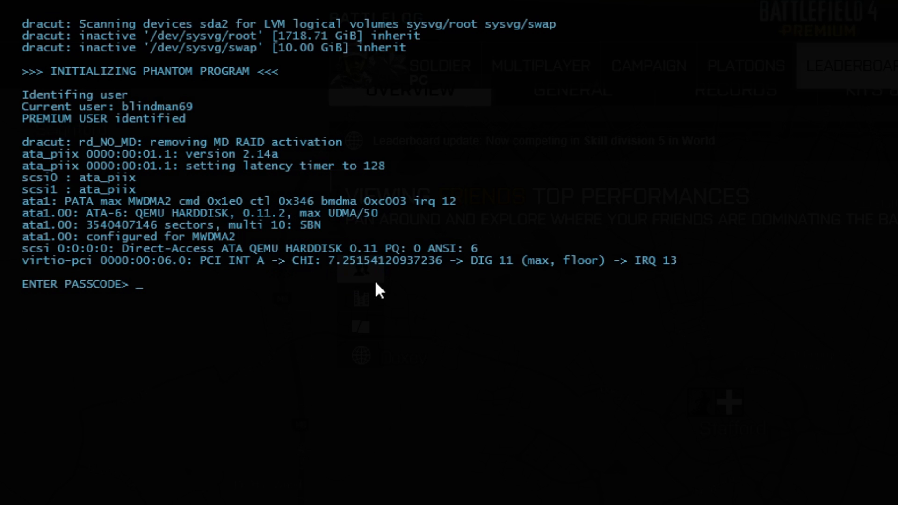
mouse_move(344, 287)
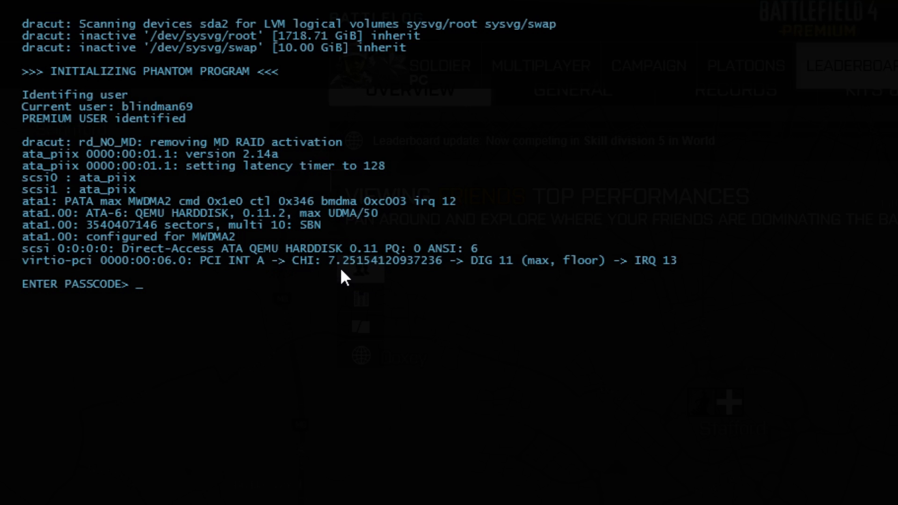
mouse_move(307, 301)
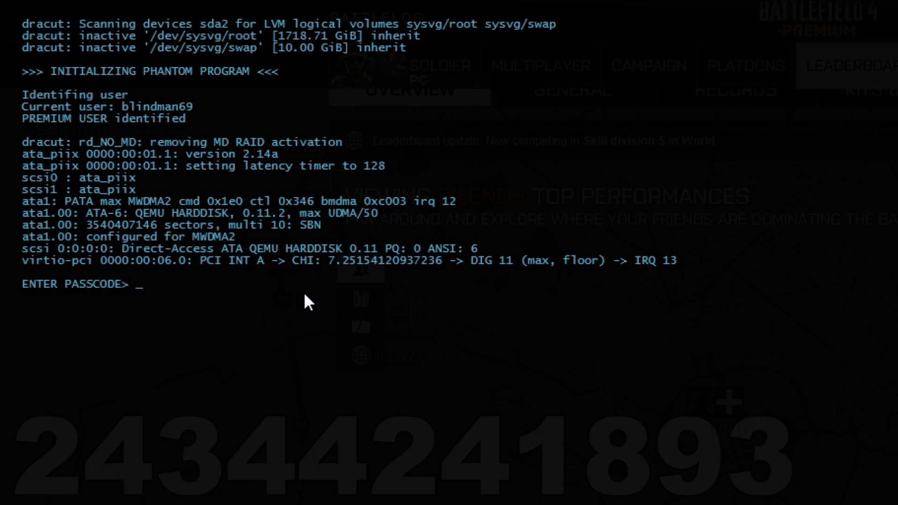
text(243)
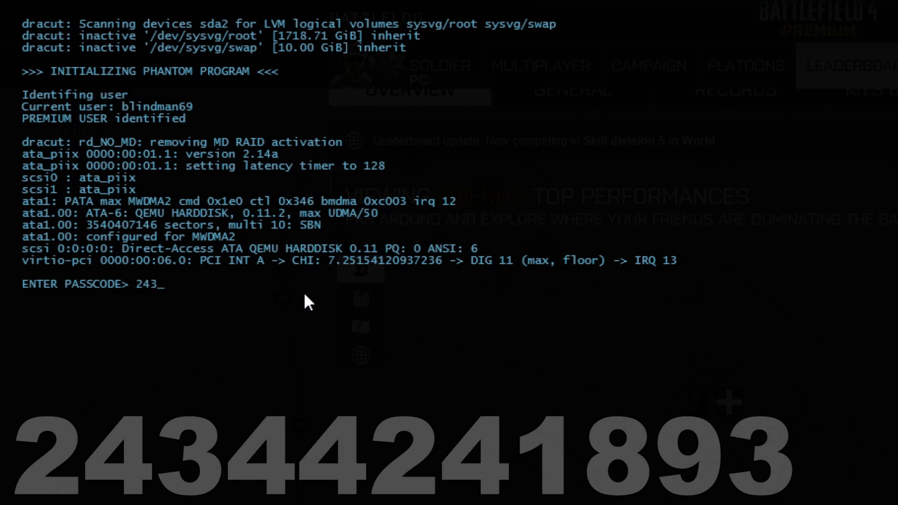
text(4)
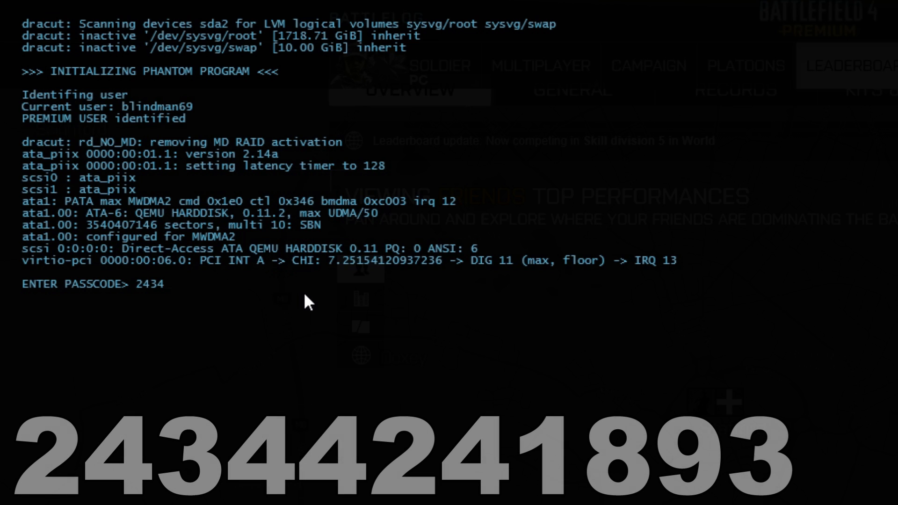
text(42)
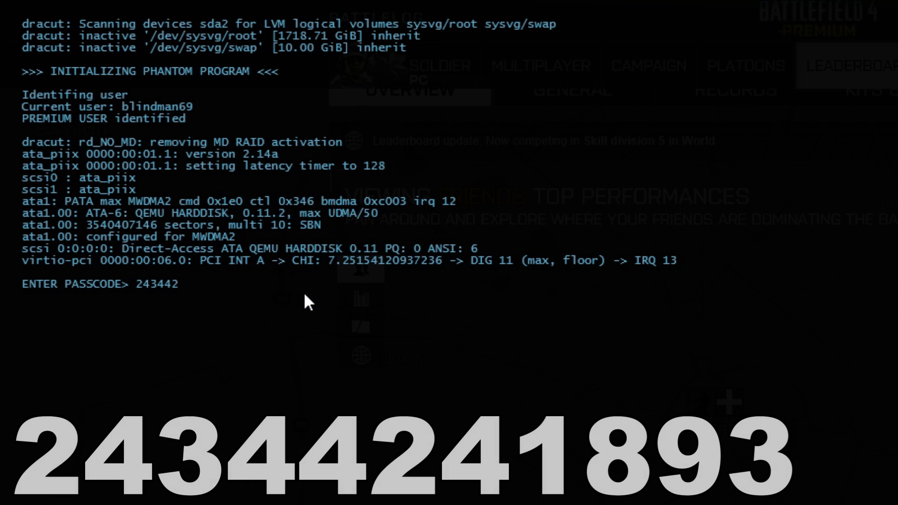
text(41)
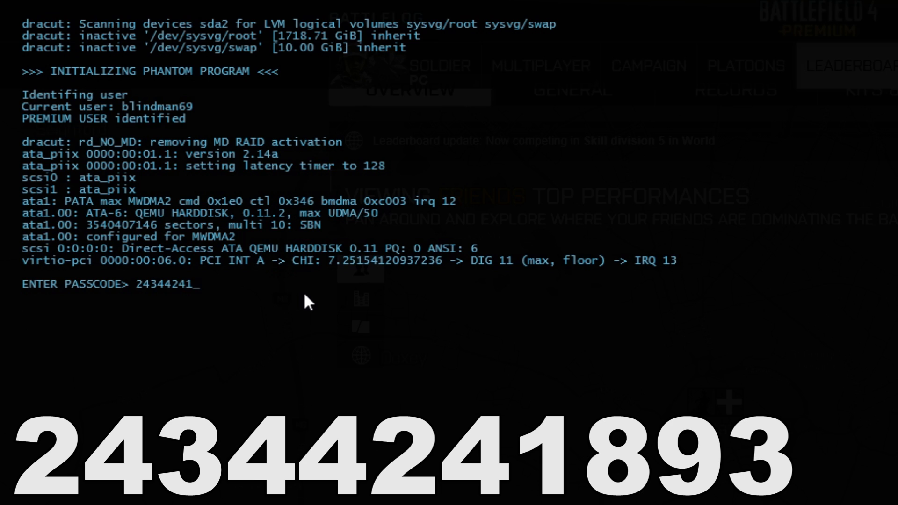
text(8)
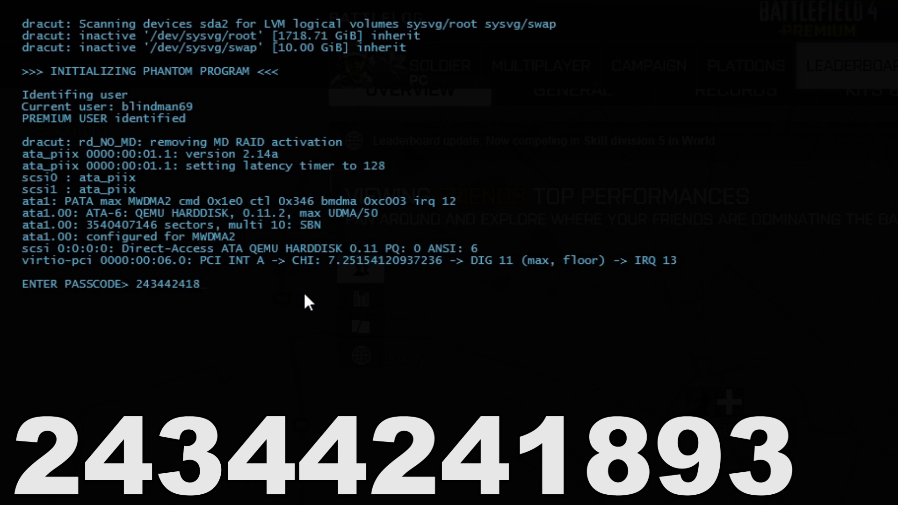
text(93)
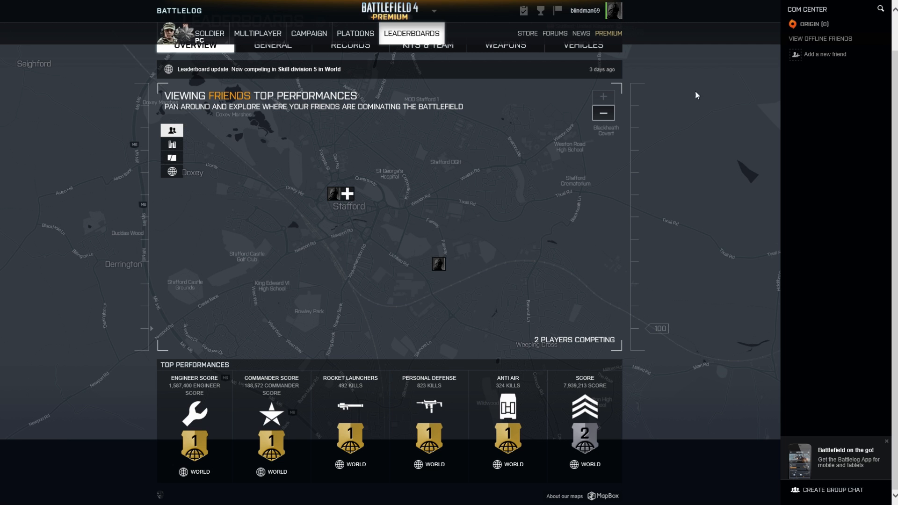
Show the soldier's assignments page down to the gold and single-player assignments
click(209, 34)
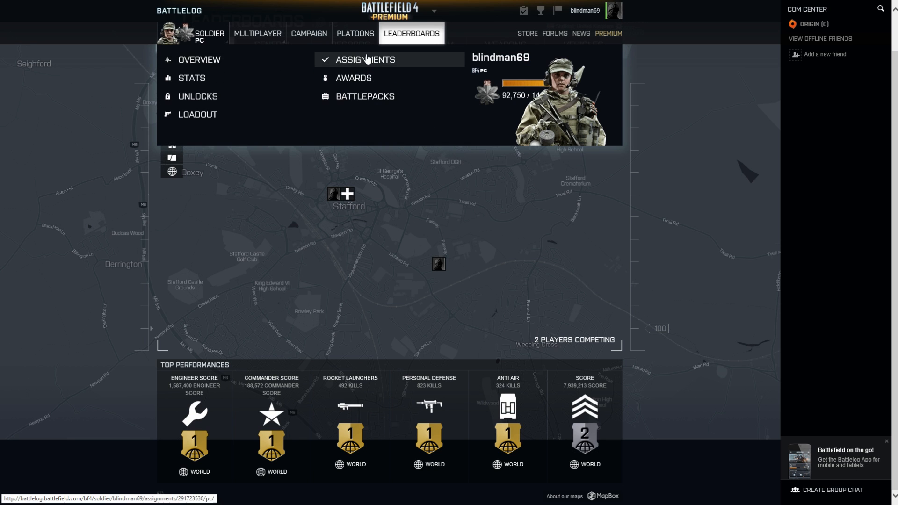
click(365, 60)
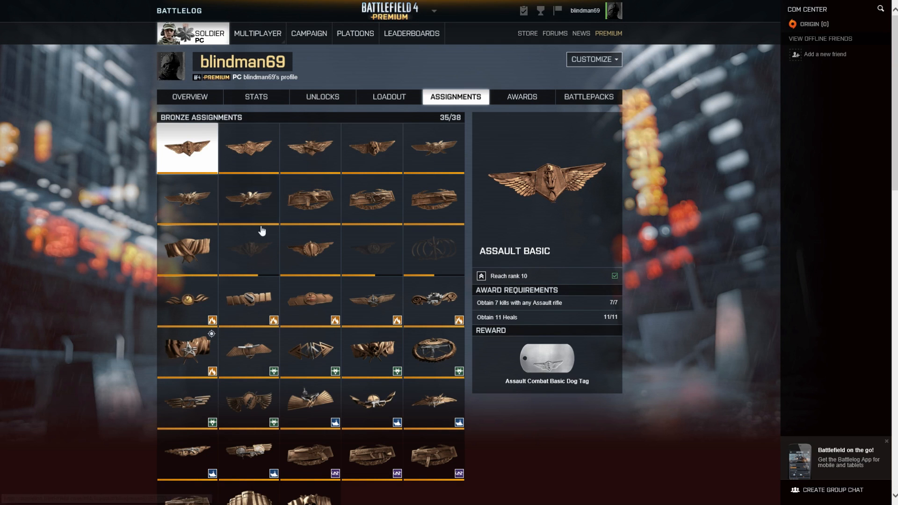
scroll(down, 3)
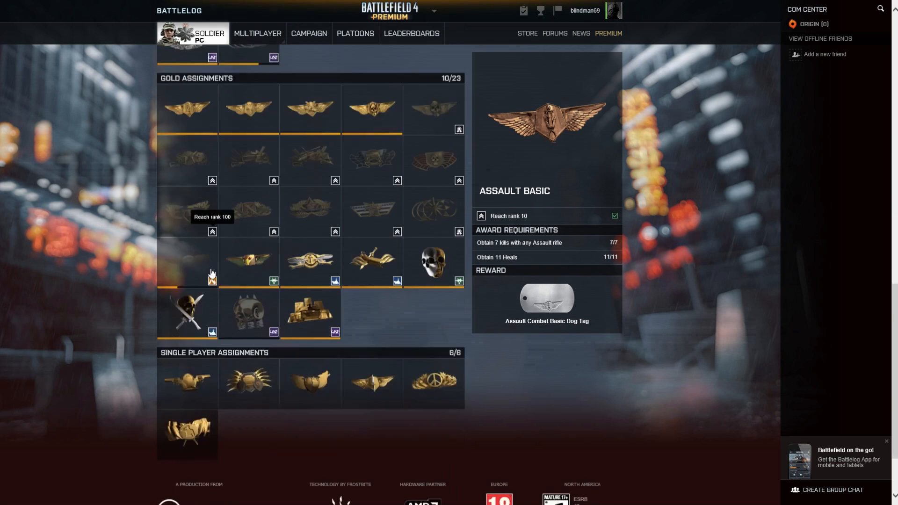
scroll(down, 3)
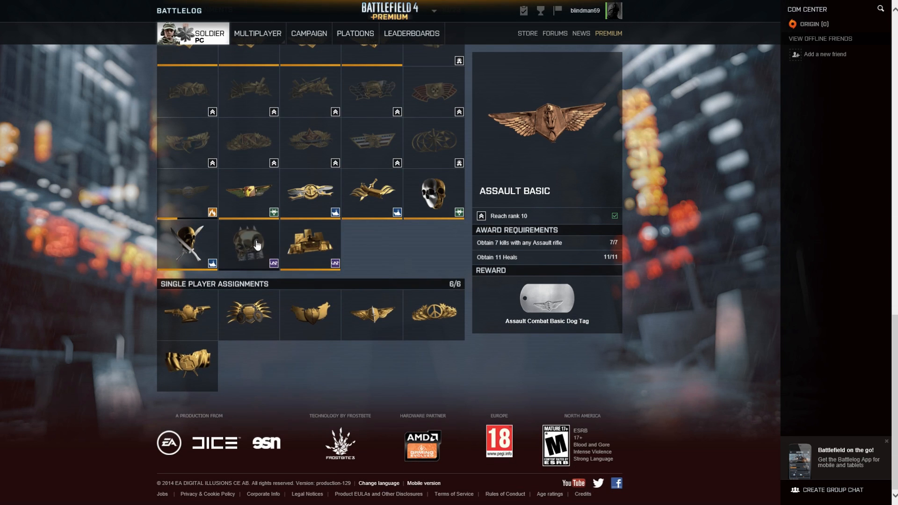
Show the Phantom Initiate gold assignment with its LMG, explosives and roadkill requirements
click(249, 247)
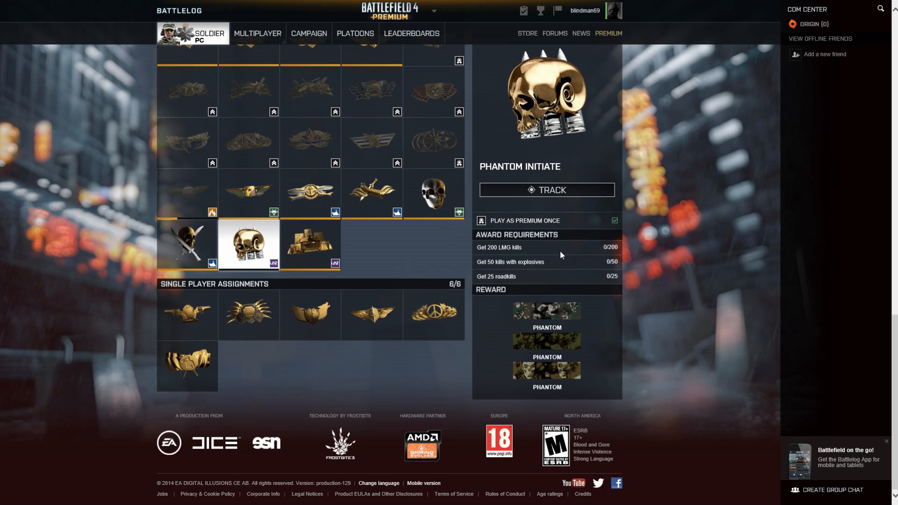
mouse_move(556, 266)
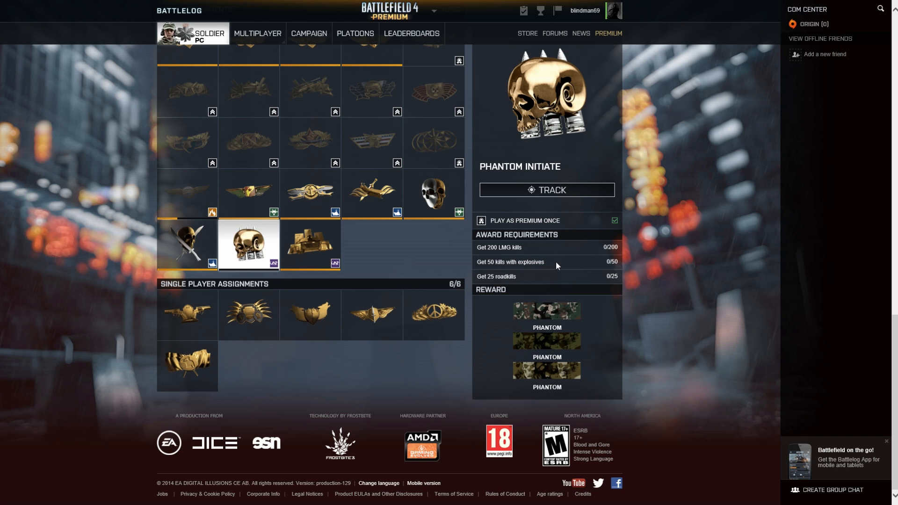
mouse_move(546, 283)
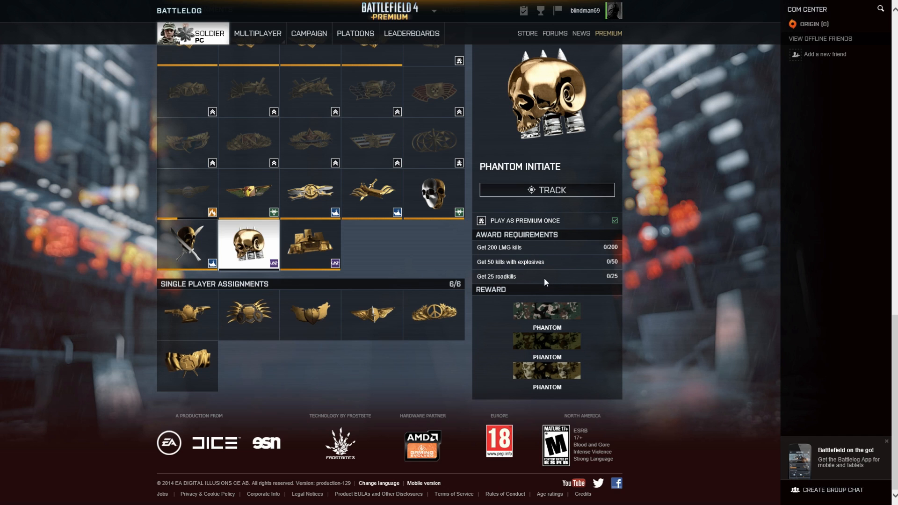
mouse_move(584, 309)
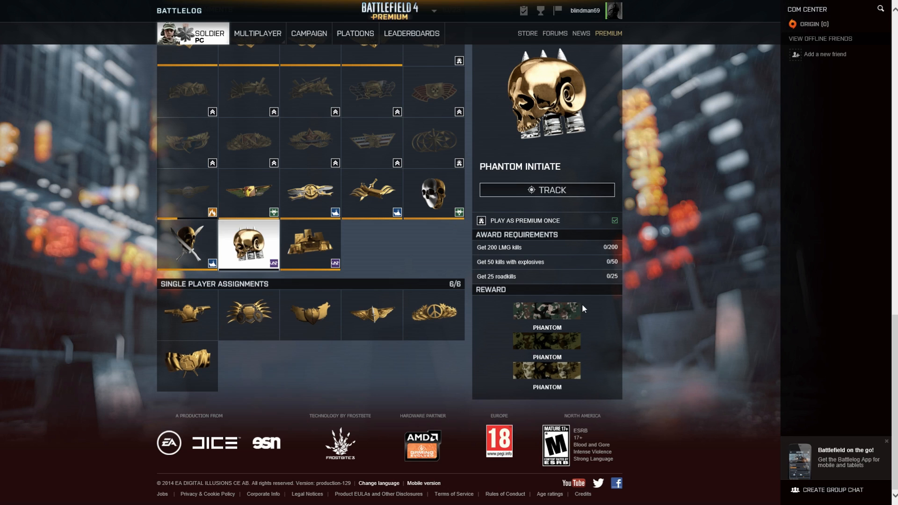
mouse_move(594, 341)
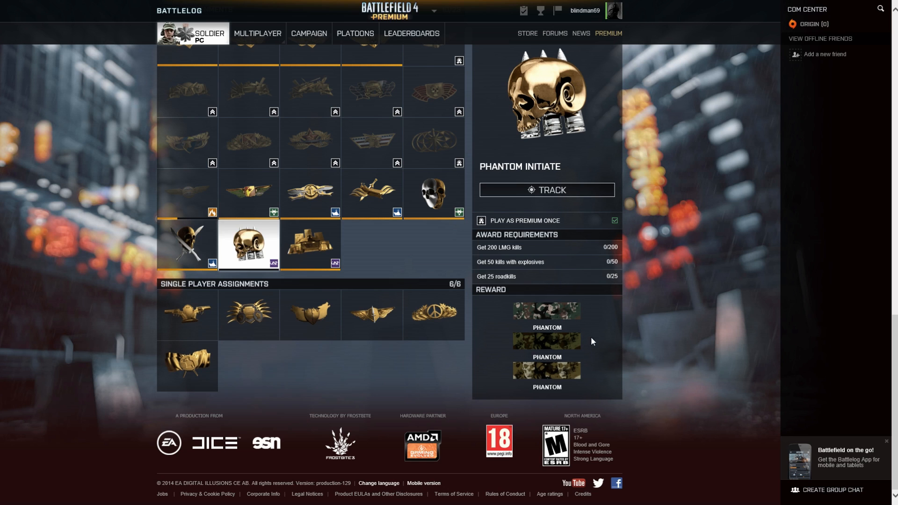
mouse_move(692, 343)
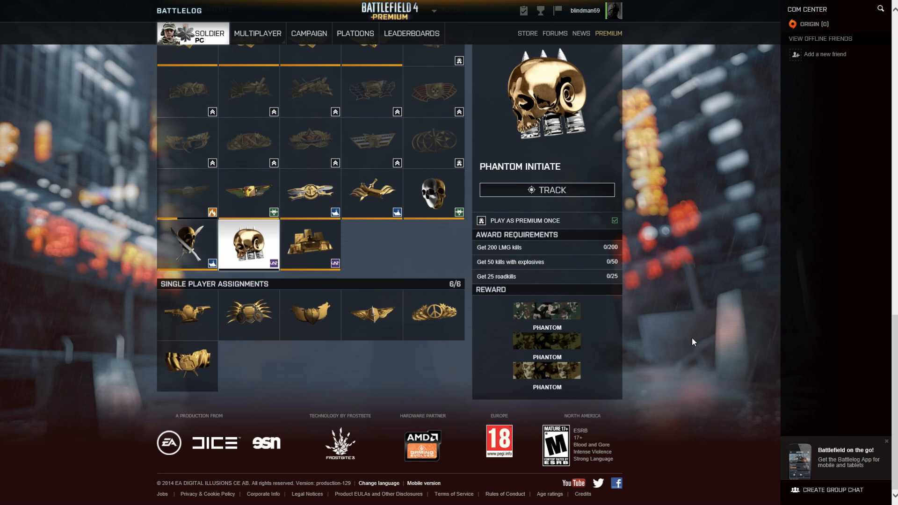
mouse_move(676, 330)
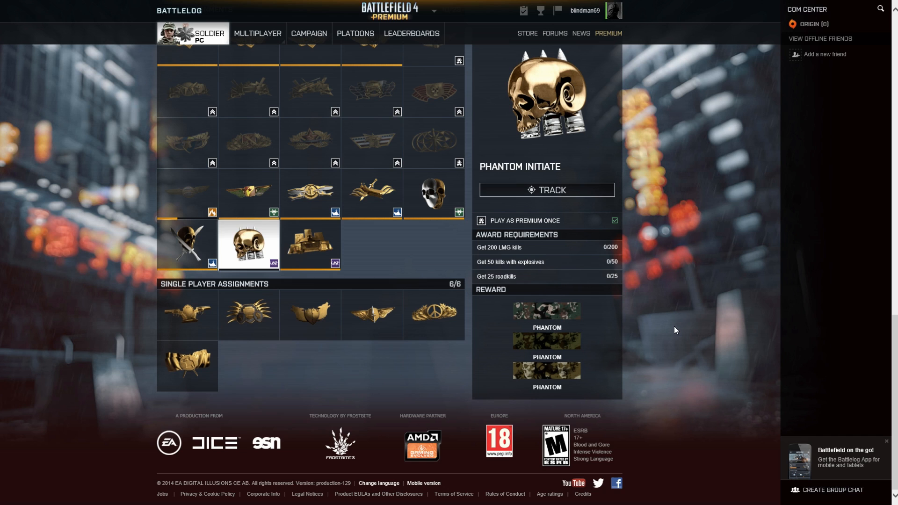
mouse_move(670, 334)
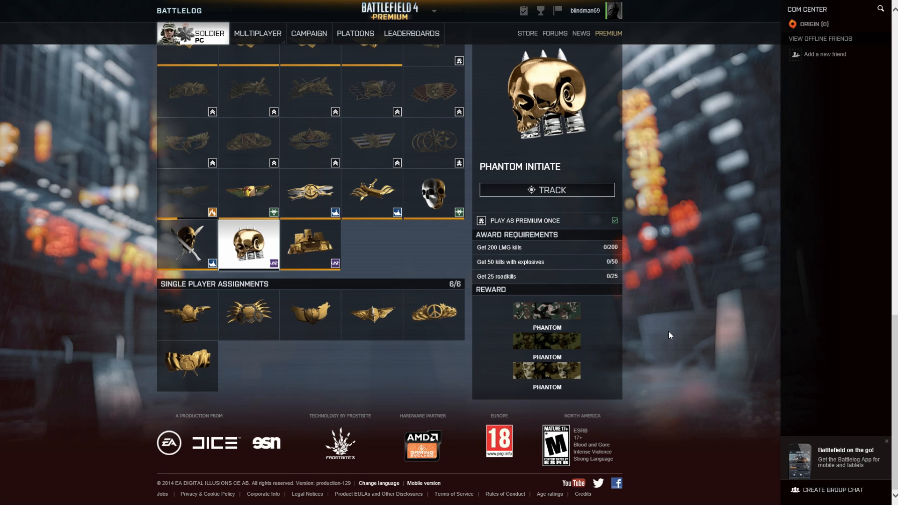
mouse_move(544, 300)
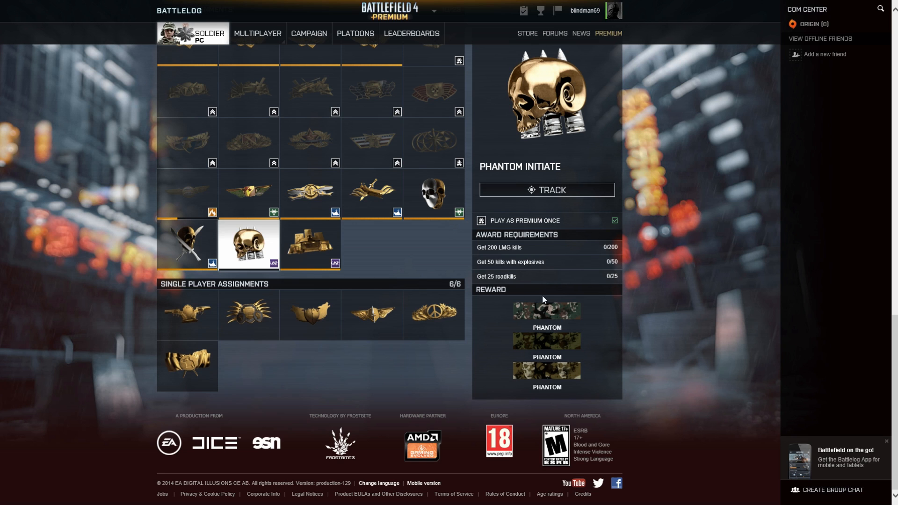
click(433, 194)
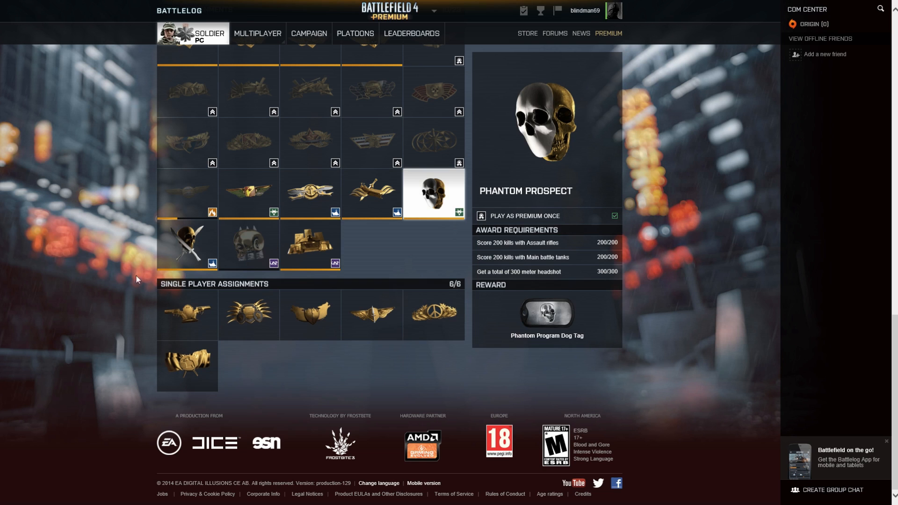
click(187, 245)
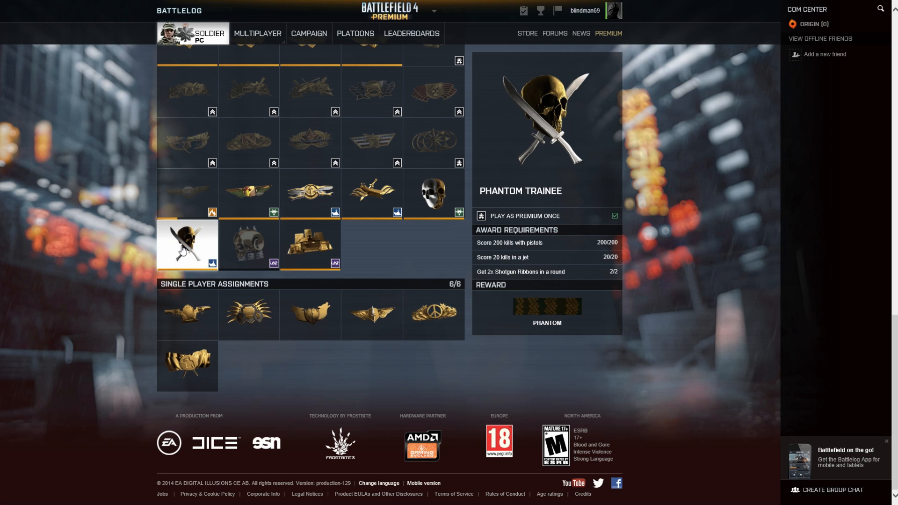
click(249, 249)
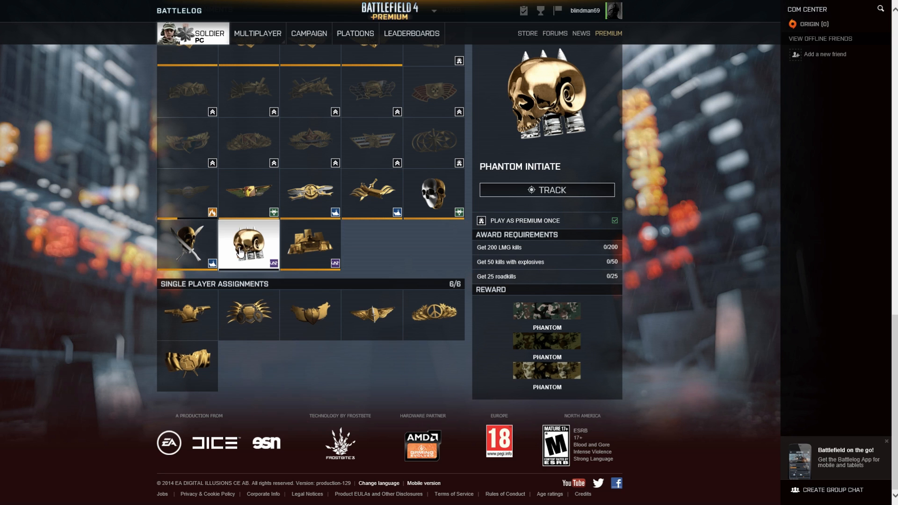
mouse_move(677, 219)
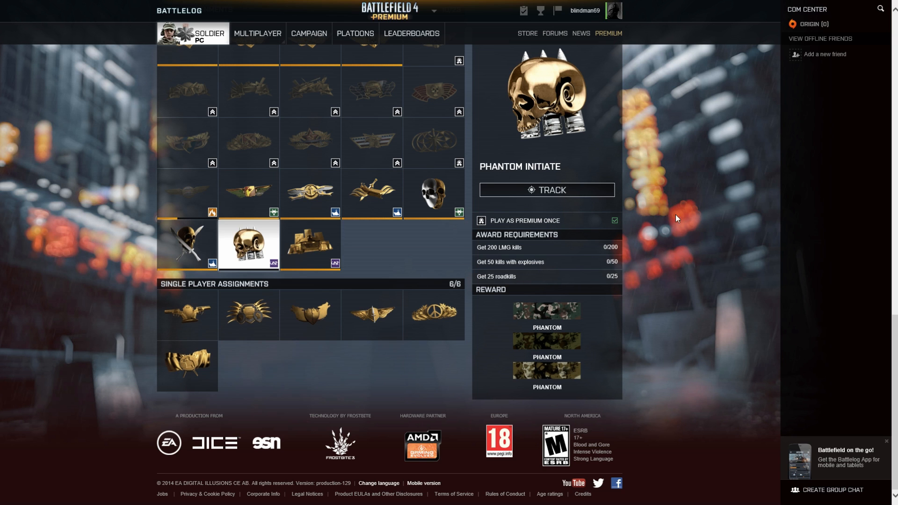